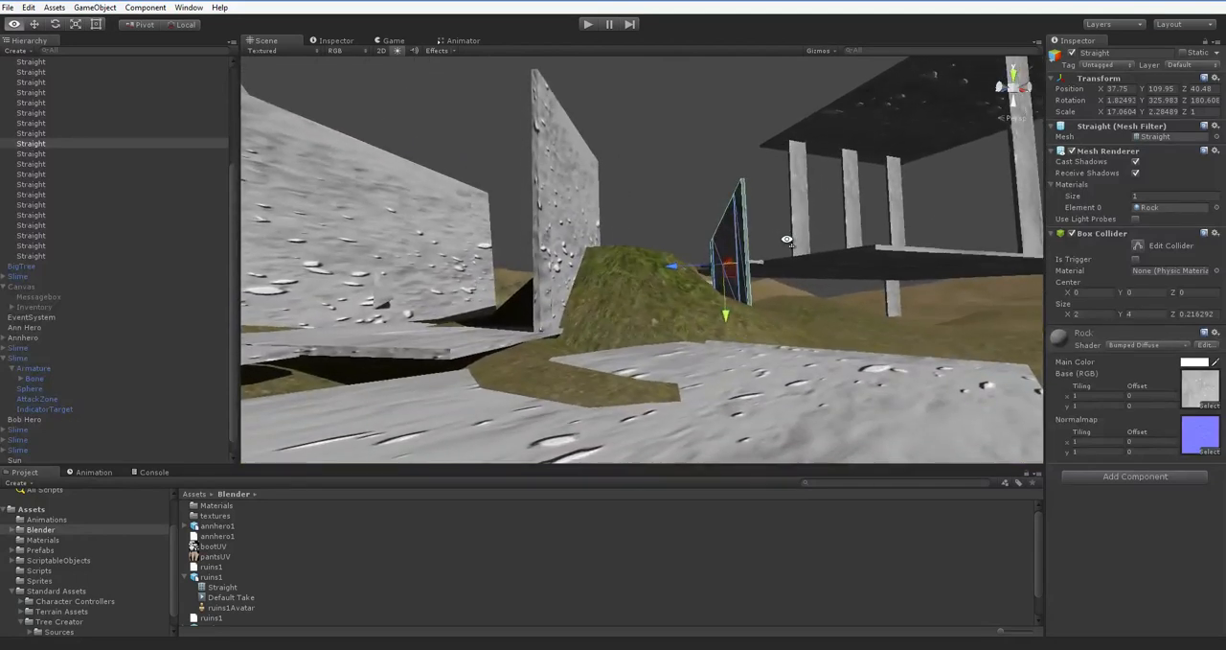
Survey the ruins and slide a stepping slab into the staircase toward the temple
{"action": "left_click_drag", "start_coordinate": [786, 240], "coordinate": [613, 241]}
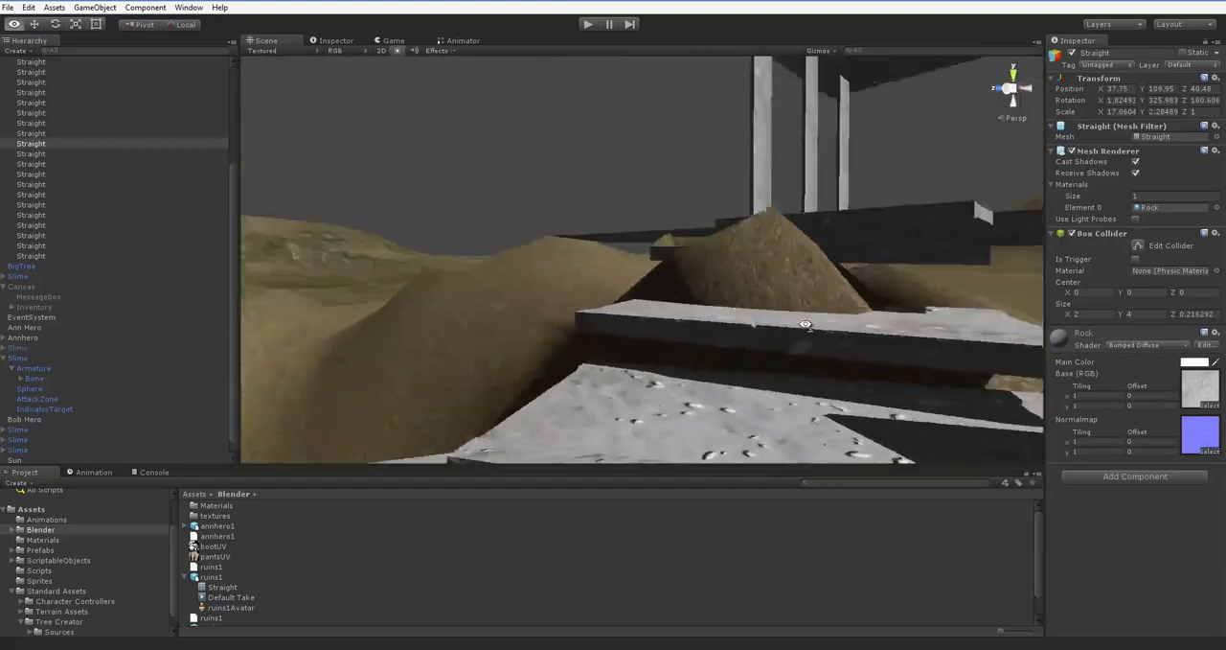
{"action": "left_click_drag", "start_coordinate": [805, 324], "coordinate": [958, 290]}
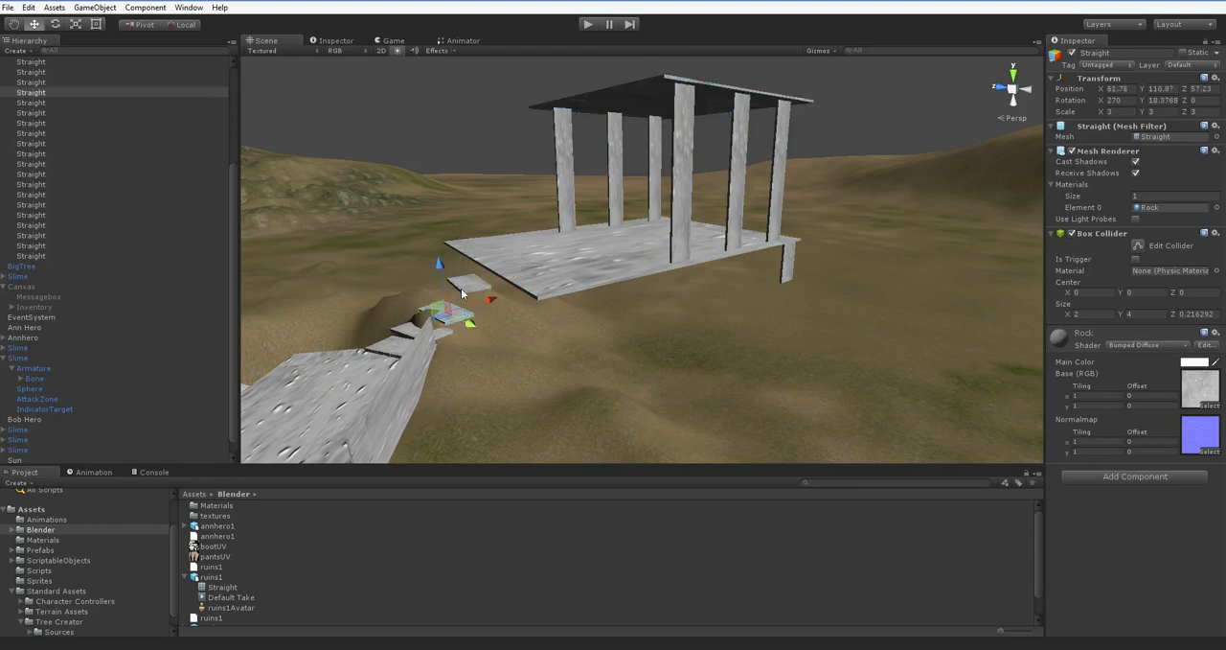
{"action": "left_click_drag", "start_coordinate": [439, 278], "coordinate": [414, 298]}
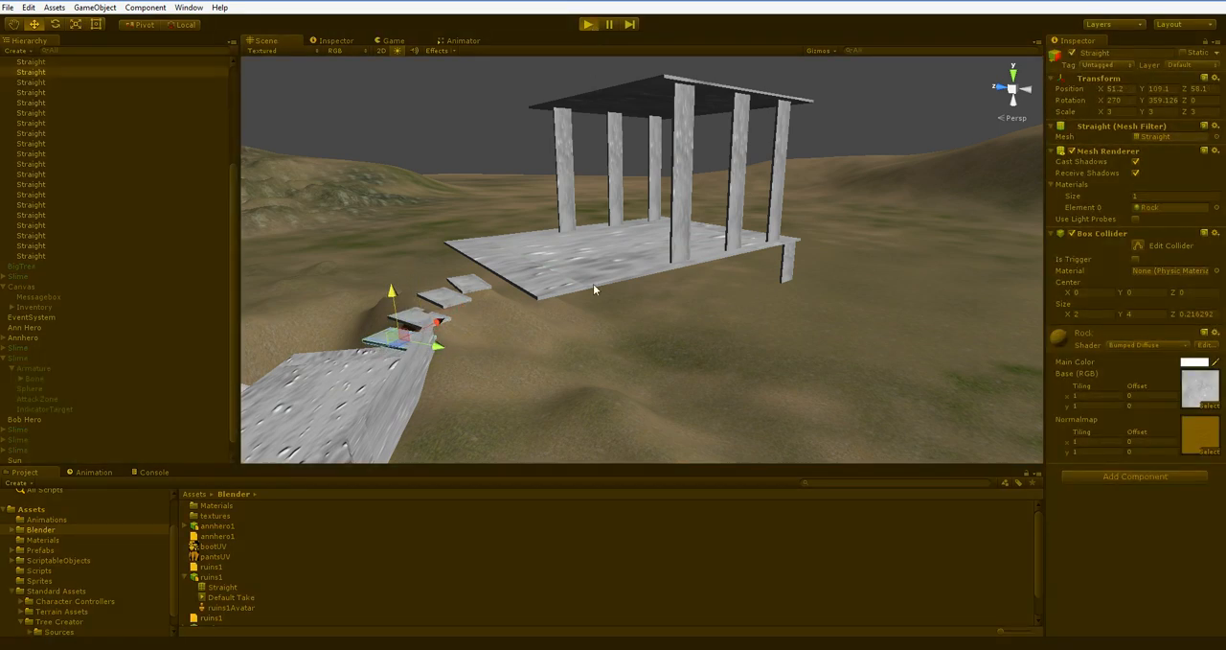
Stop the running test and return to editing the ruins
{"action": "left_click", "coordinate": [589, 24]}
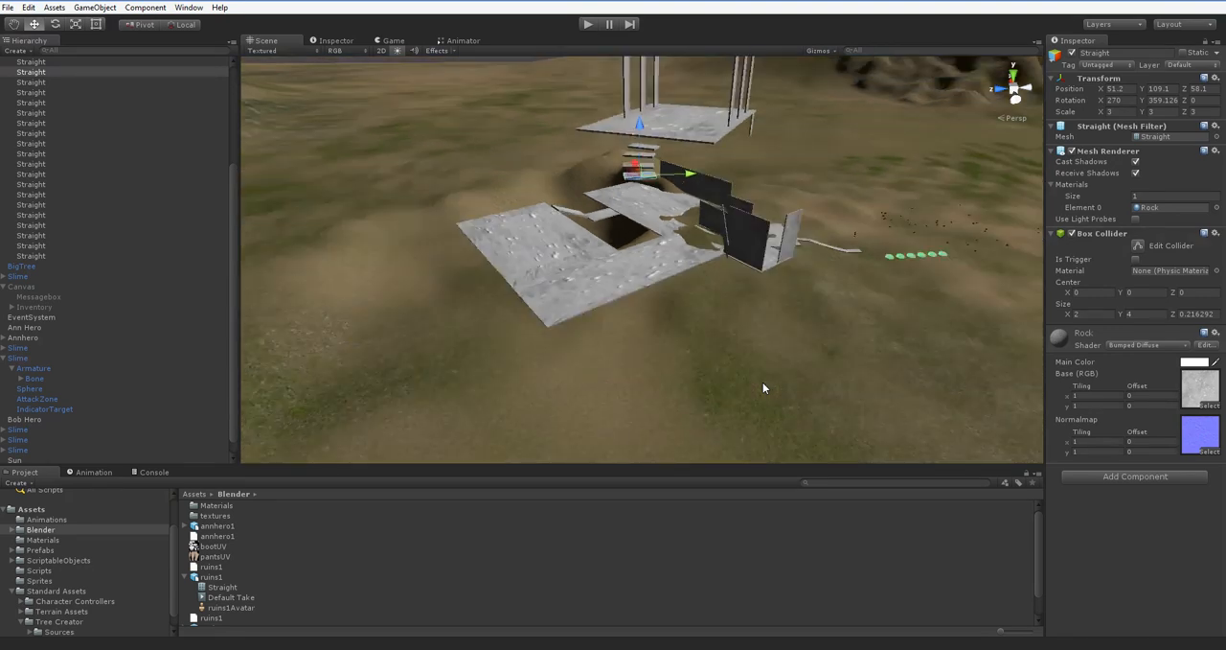
Slide the enlarged rock floor slab along the edge of the pit
{"action": "left_click_drag", "start_coordinate": [764, 388], "coordinate": [735, 312]}
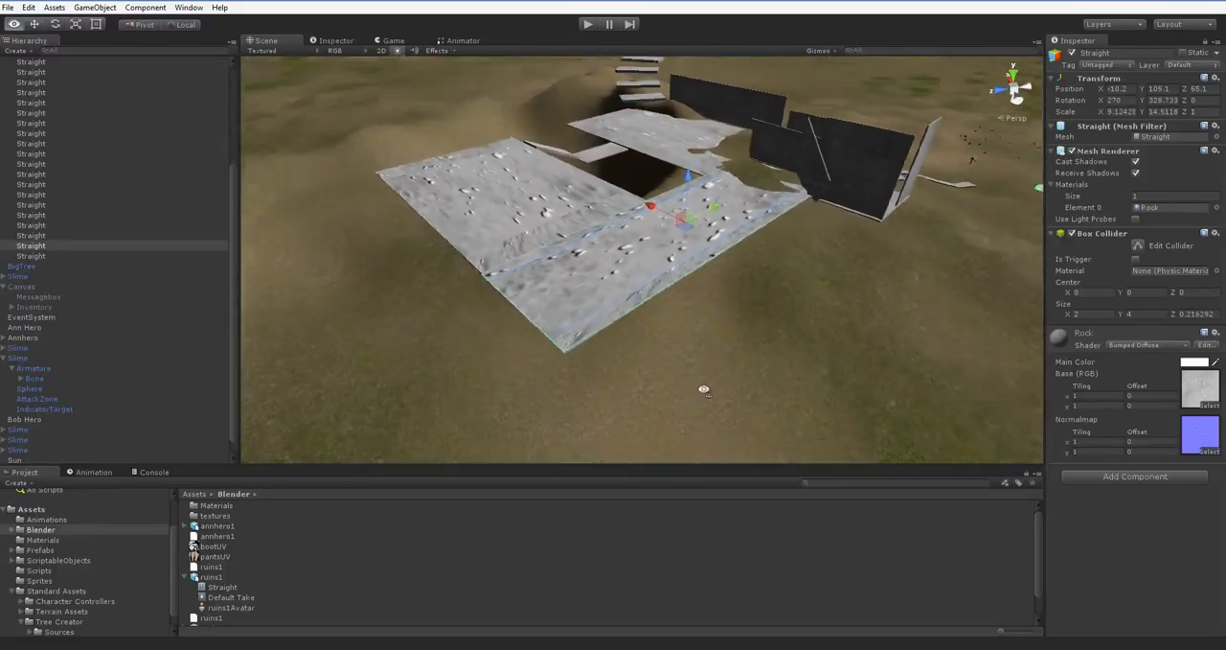
{"action": "left_click_drag", "start_coordinate": [704, 388], "coordinate": [785, 369]}
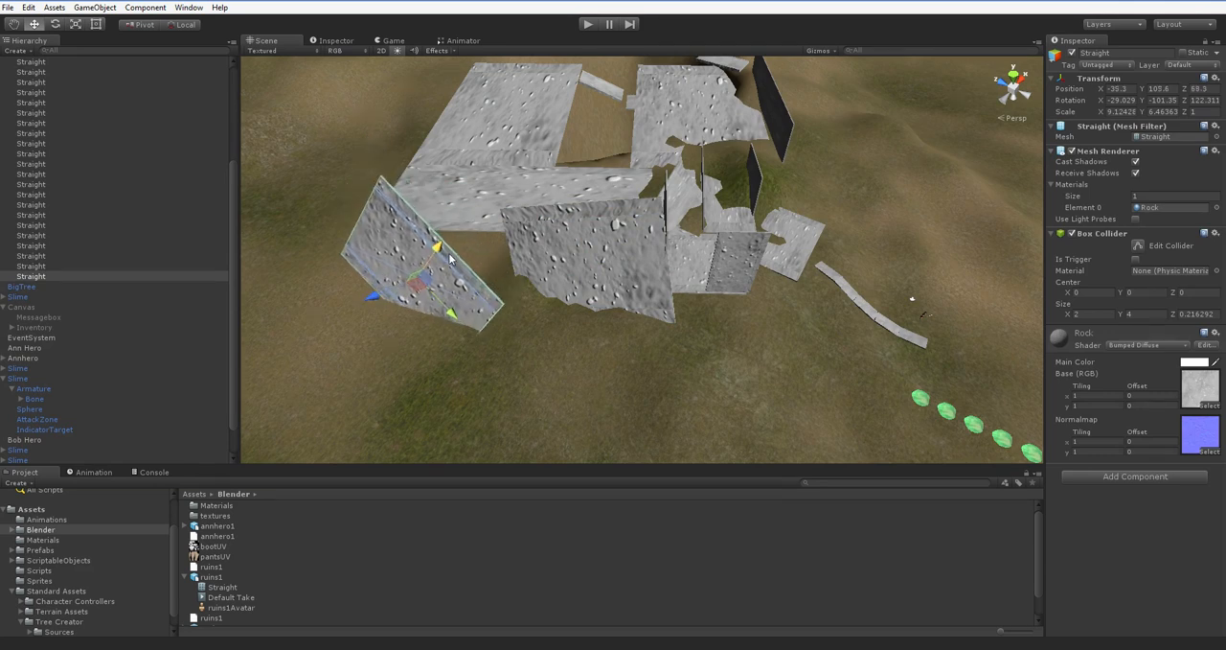
Move a rock wall slab into place, then tilt it and the long slab to broken angles
{"action": "left_click_drag", "start_coordinate": [435, 249], "coordinate": [455, 239]}
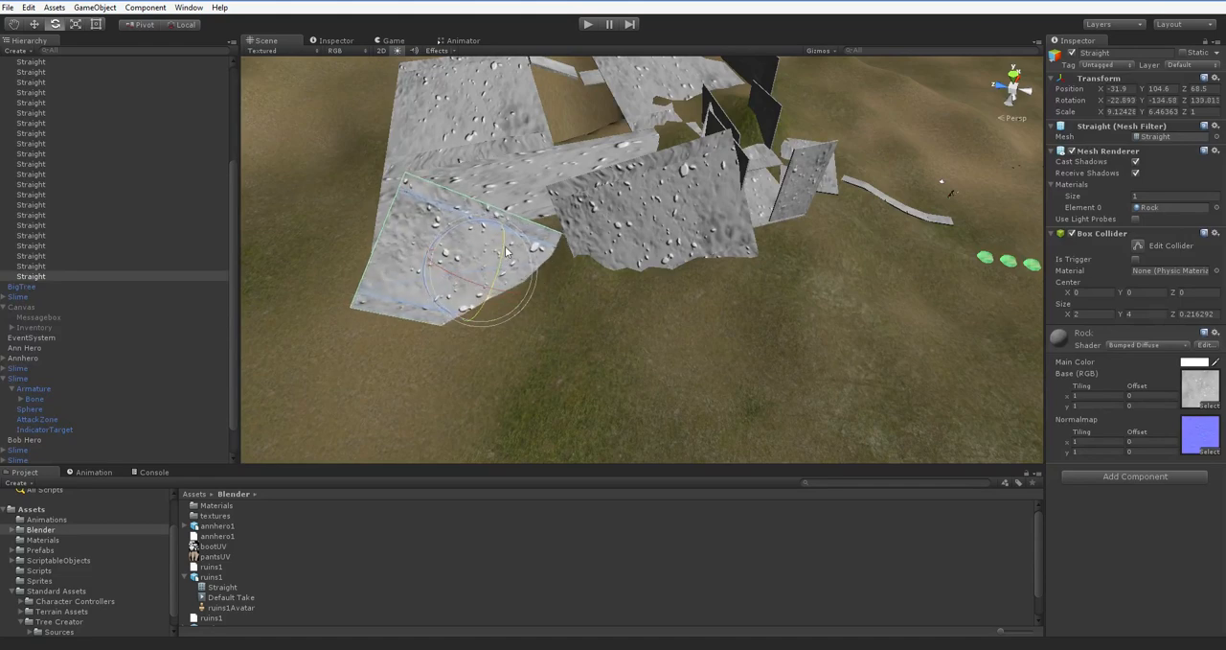
{"action": "left_click_drag", "start_coordinate": [508, 249], "coordinate": [450, 239]}
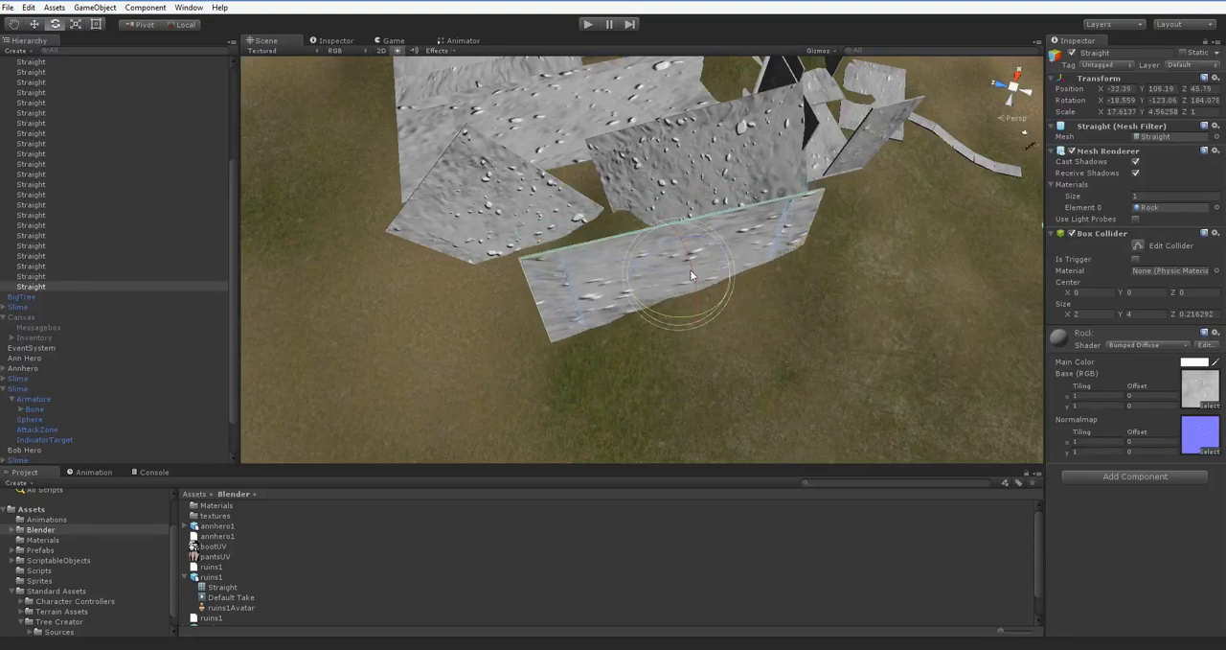
{"action": "left_click_drag", "start_coordinate": [690, 278], "coordinate": [652, 268]}
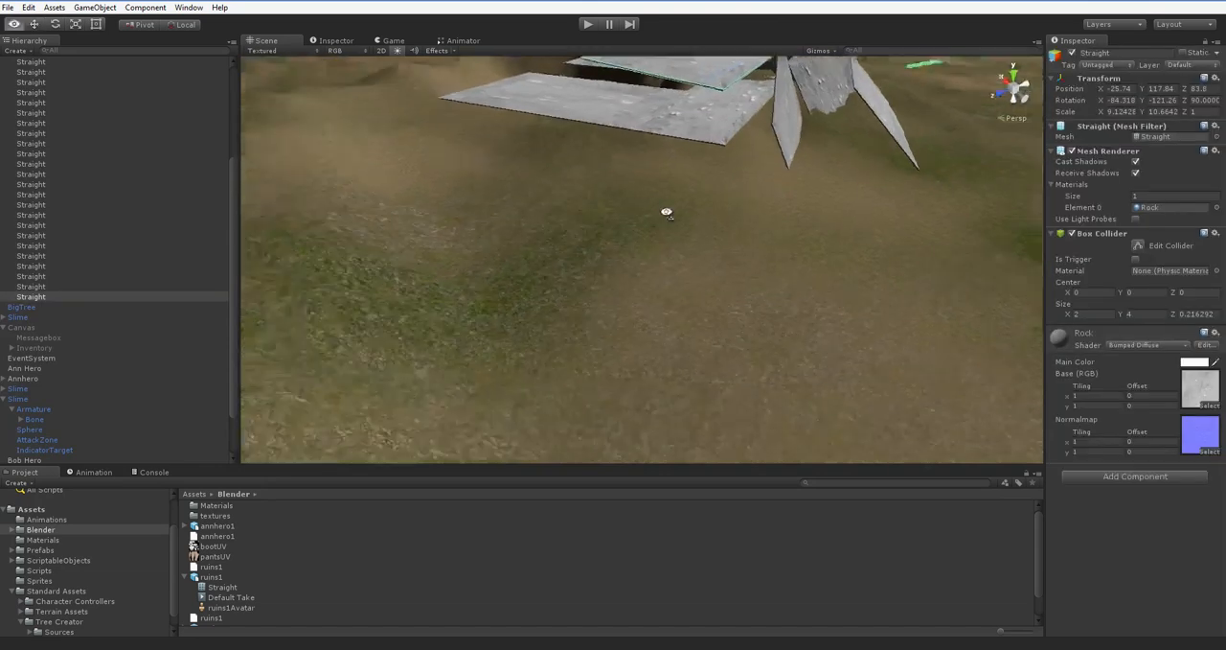
Look over the ground below the ruin in the Scene view
{"action": "left_click_drag", "start_coordinate": [667, 211], "coordinate": [633, 235]}
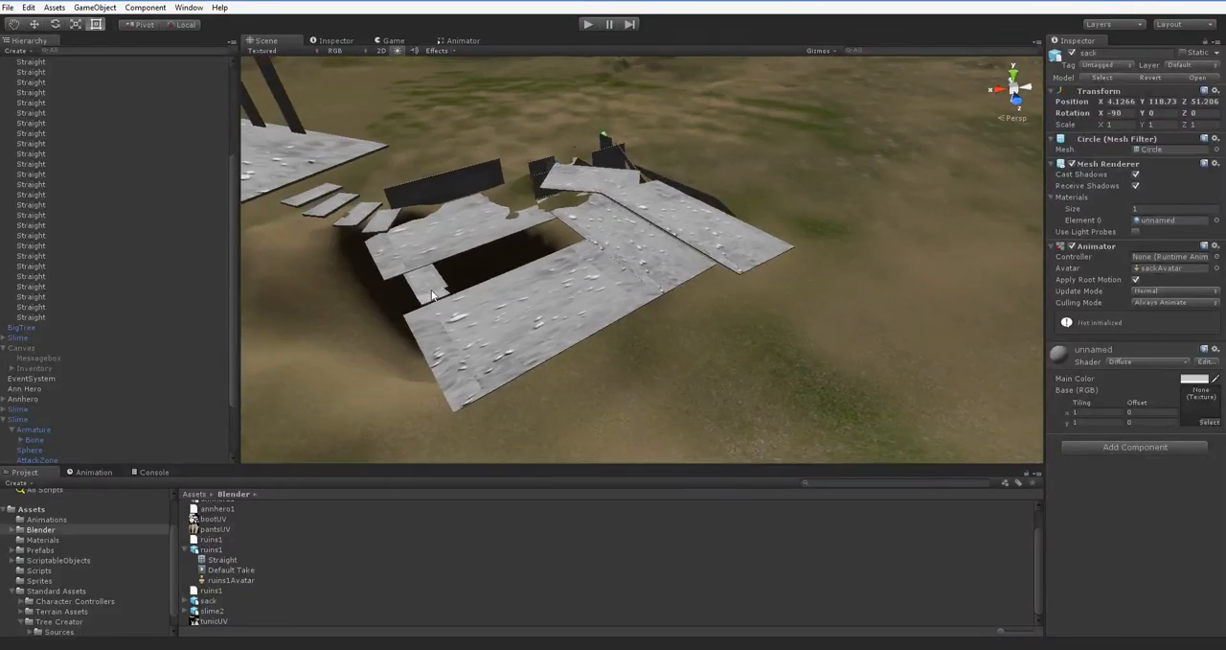
Tilt the thin floor slab at the platform edge and orbit to check it
{"action": "left_click", "coordinate": [431, 297]}
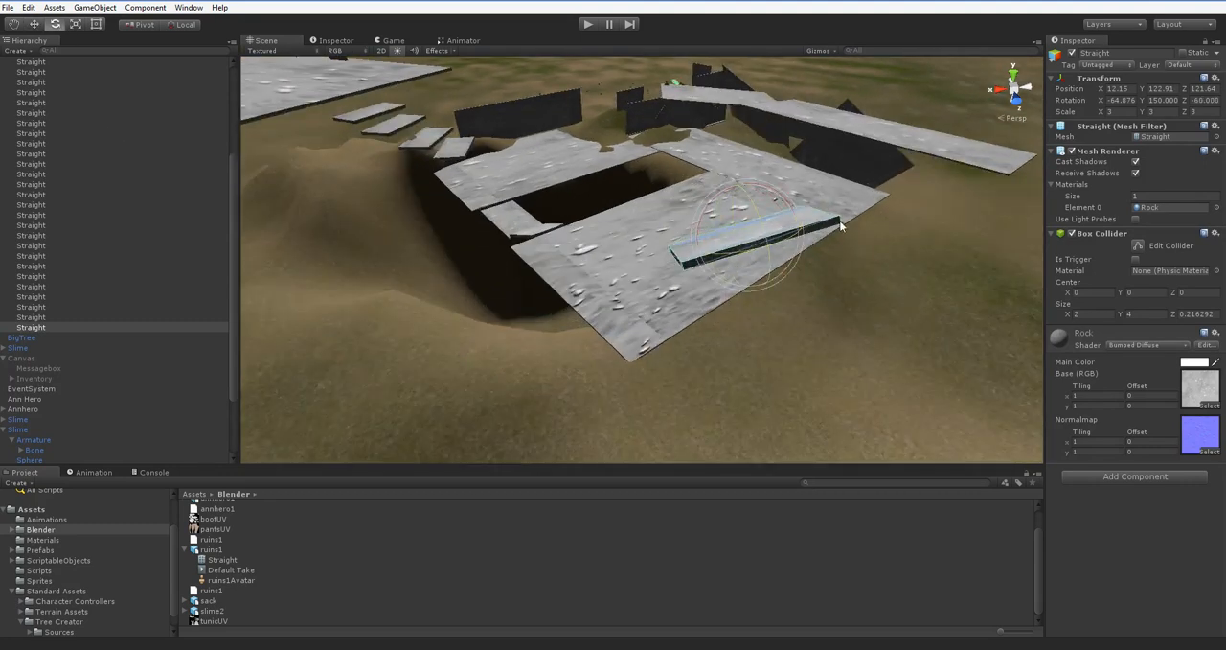
{"action": "left_click_drag", "start_coordinate": [838, 225], "coordinate": [790, 244]}
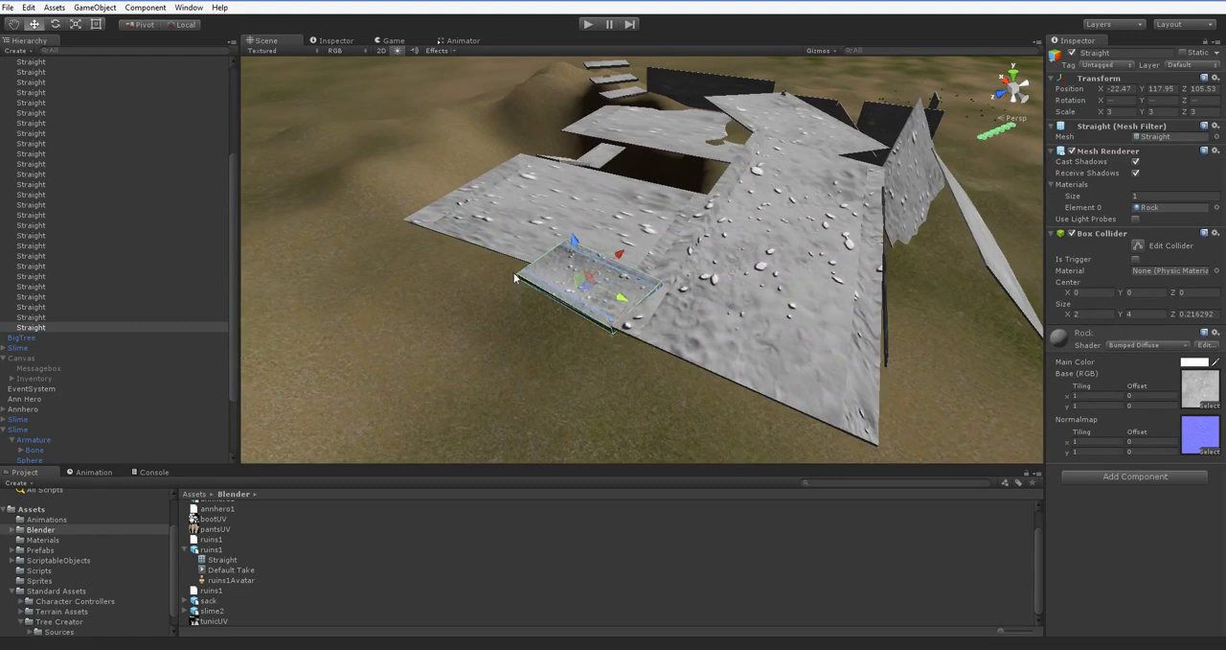
{"action": "left_click_drag", "start_coordinate": [575, 288], "coordinate": [591, 256]}
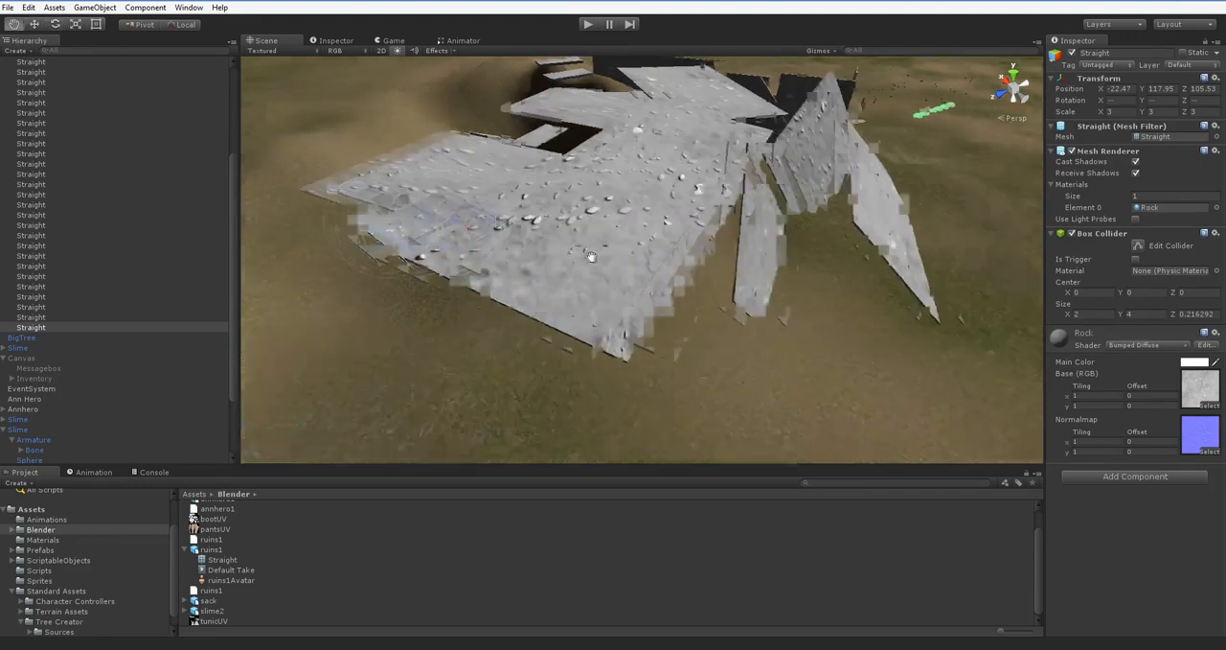
{"action": "left_click_drag", "start_coordinate": [591, 256], "coordinate": [518, 261]}
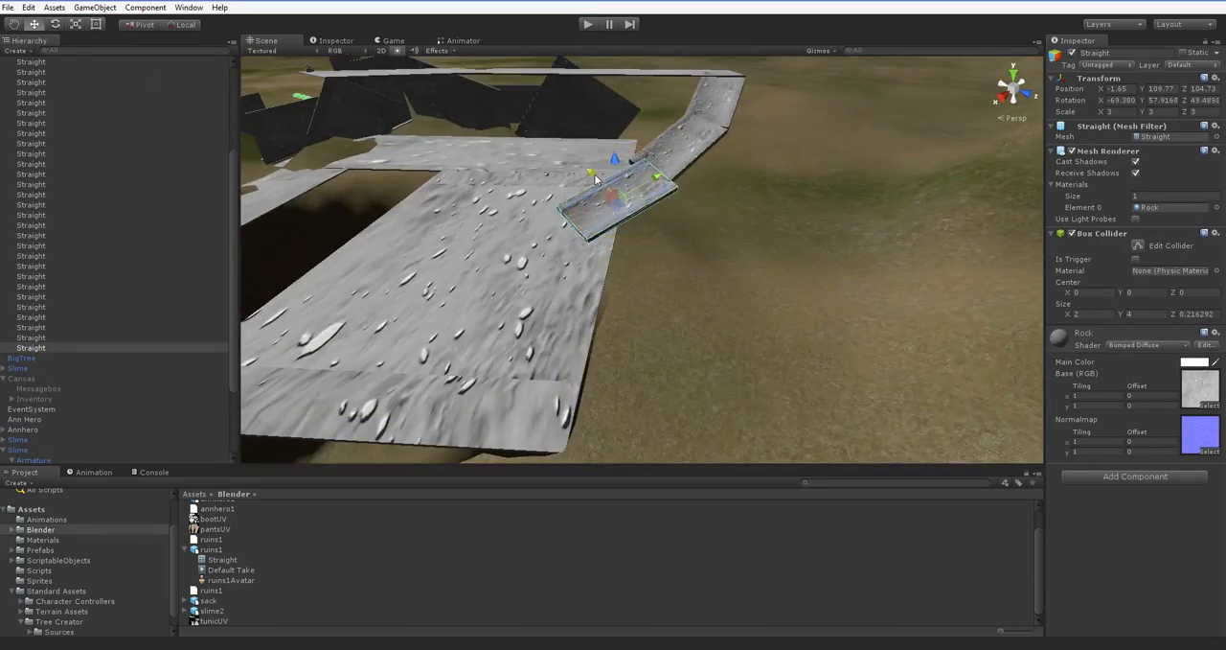
Place a rock slab along the walkway, then look back over the platform
{"action": "left_click_drag", "start_coordinate": [613, 192], "coordinate": [594, 177]}
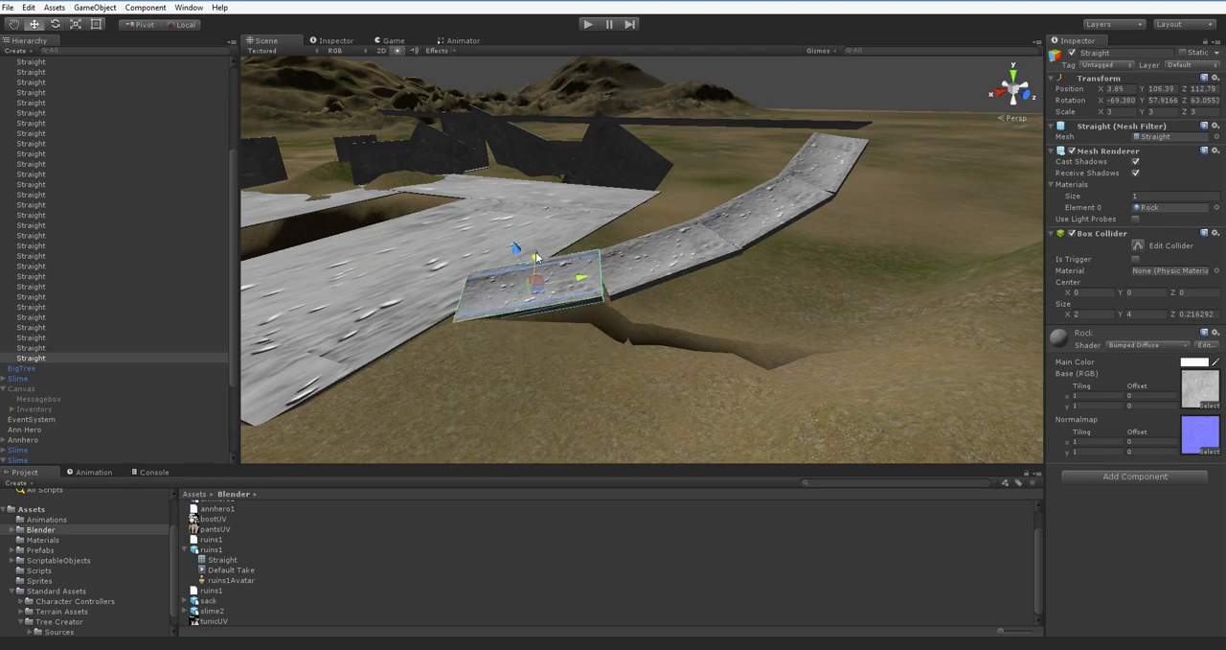
{"action": "left_click_drag", "start_coordinate": [537, 259], "coordinate": [527, 221]}
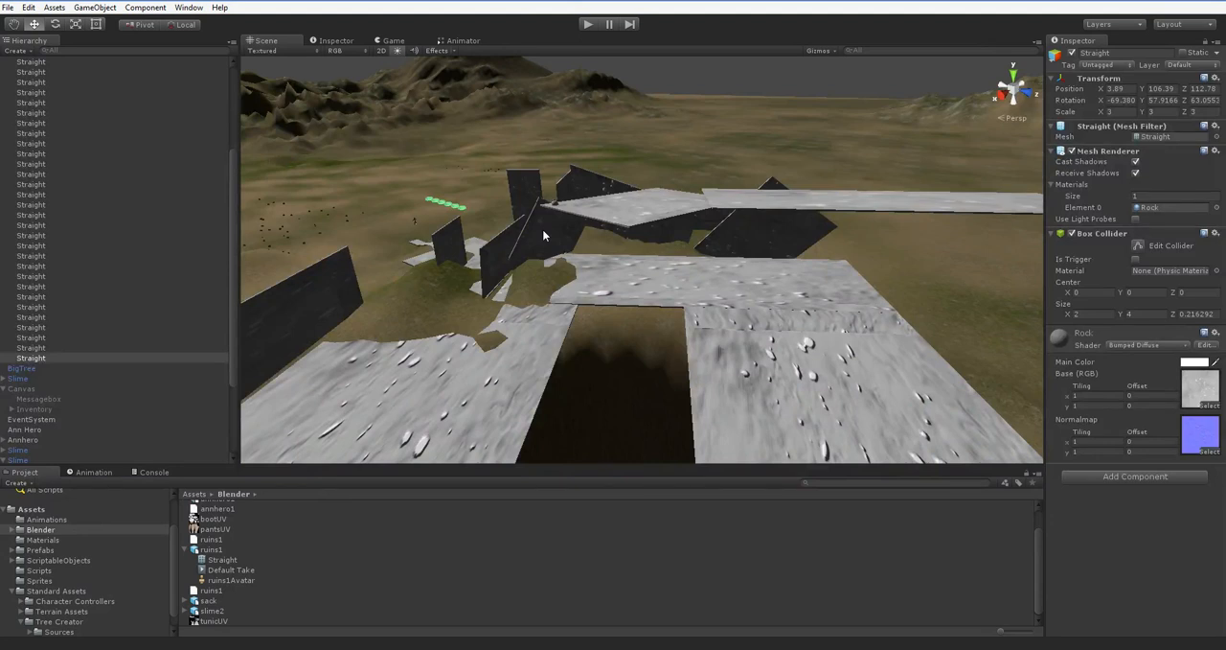
{"action": "mouse_move", "coordinate": [517, 213]}
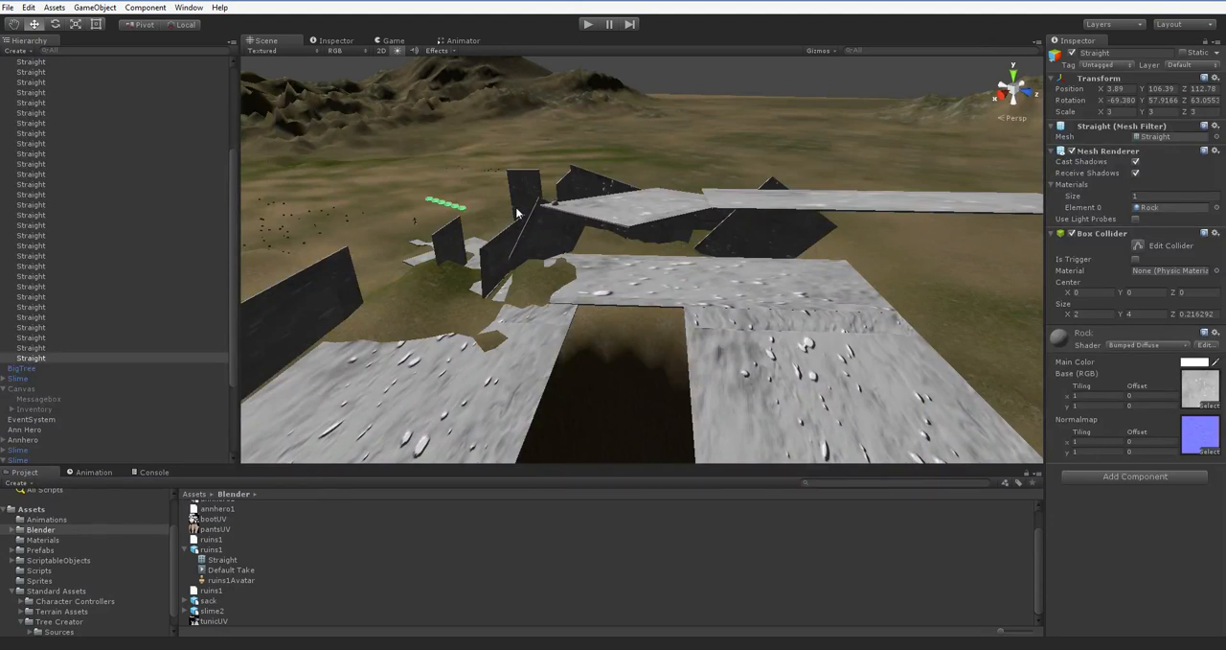
Select the annhero1 character and start Play mode
{"action": "left_click", "coordinate": [20, 458]}
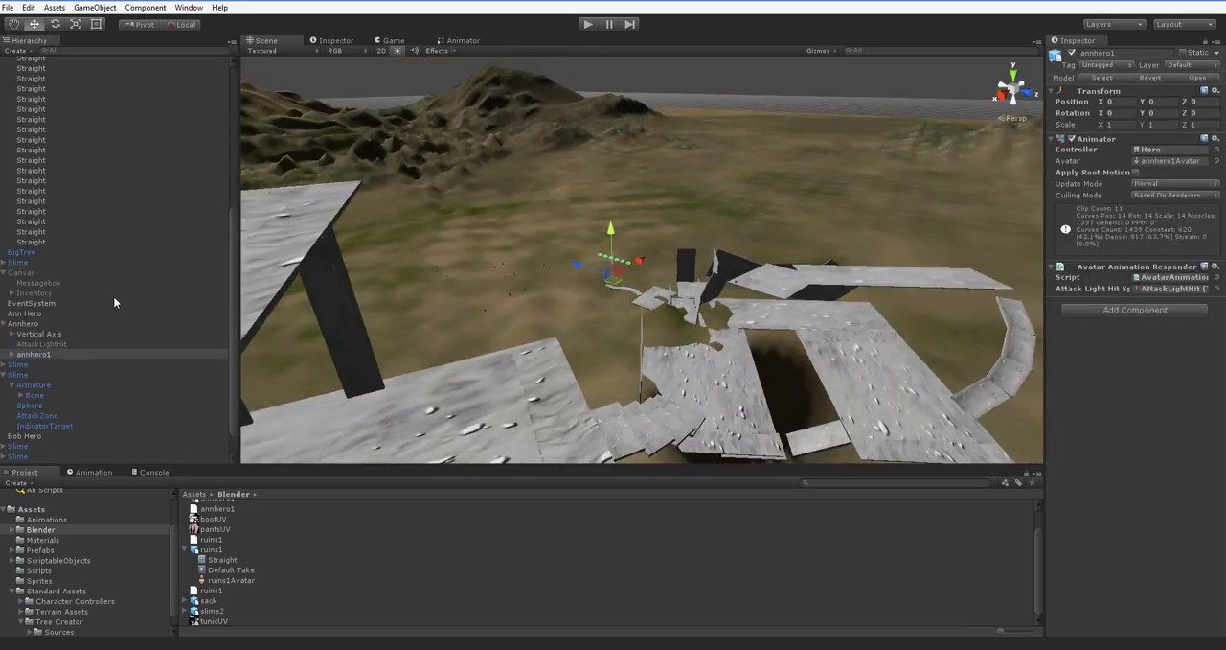
{"action": "left_click", "coordinate": [22, 323]}
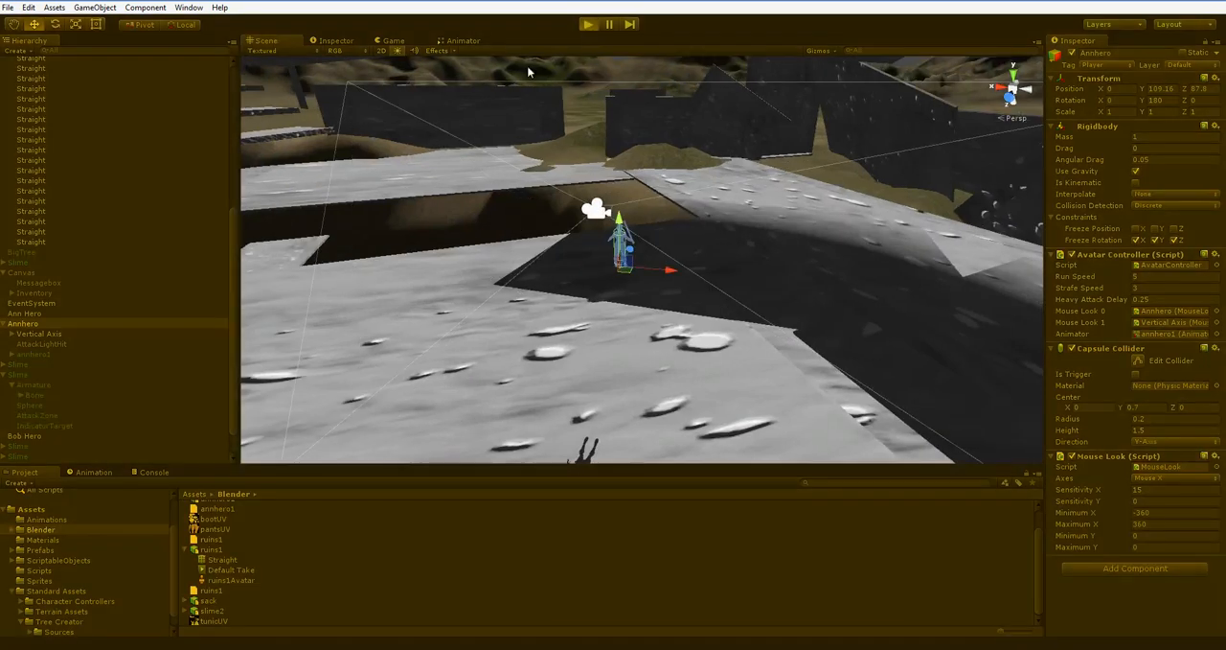
Switch to the Game view, stop the test, then restart Play mode
{"action": "left_click", "coordinate": [587, 24]}
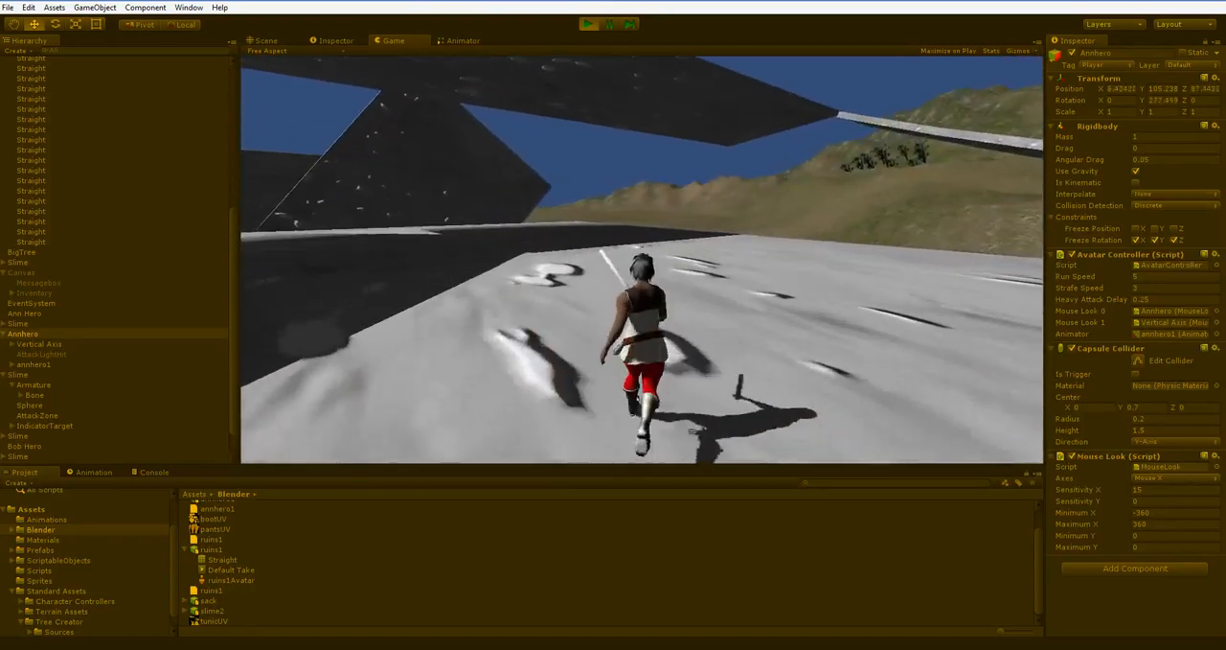
{"action": "left_click", "coordinate": [265, 40]}
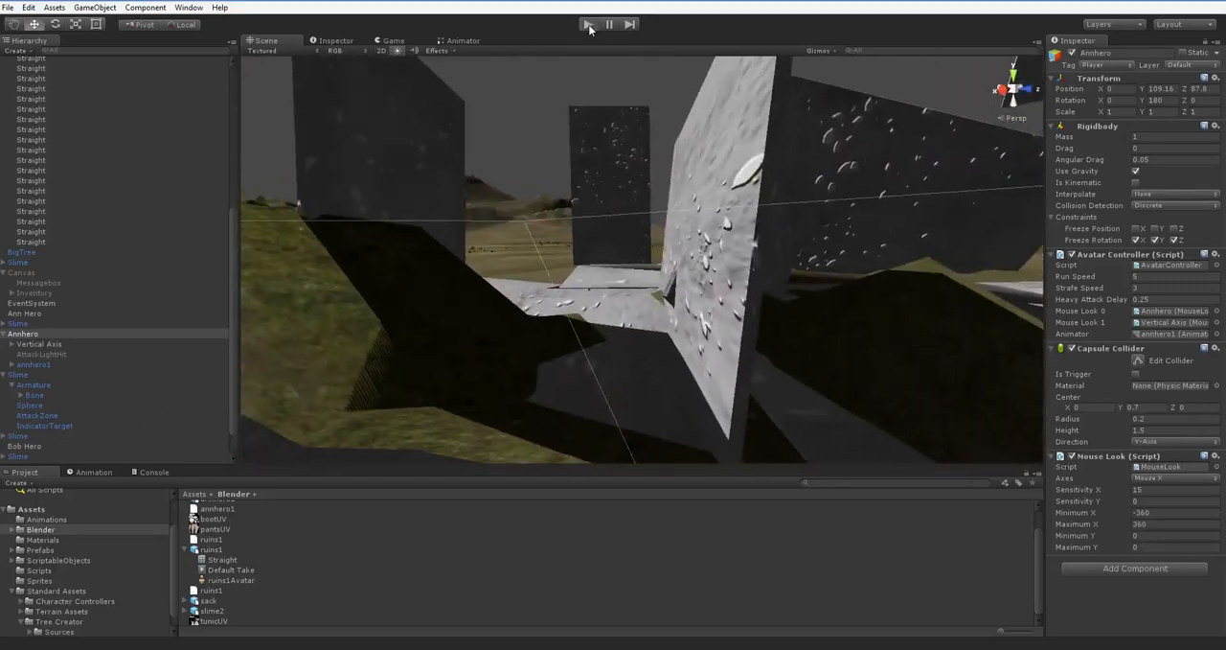
{"action": "left_click", "coordinate": [588, 24]}
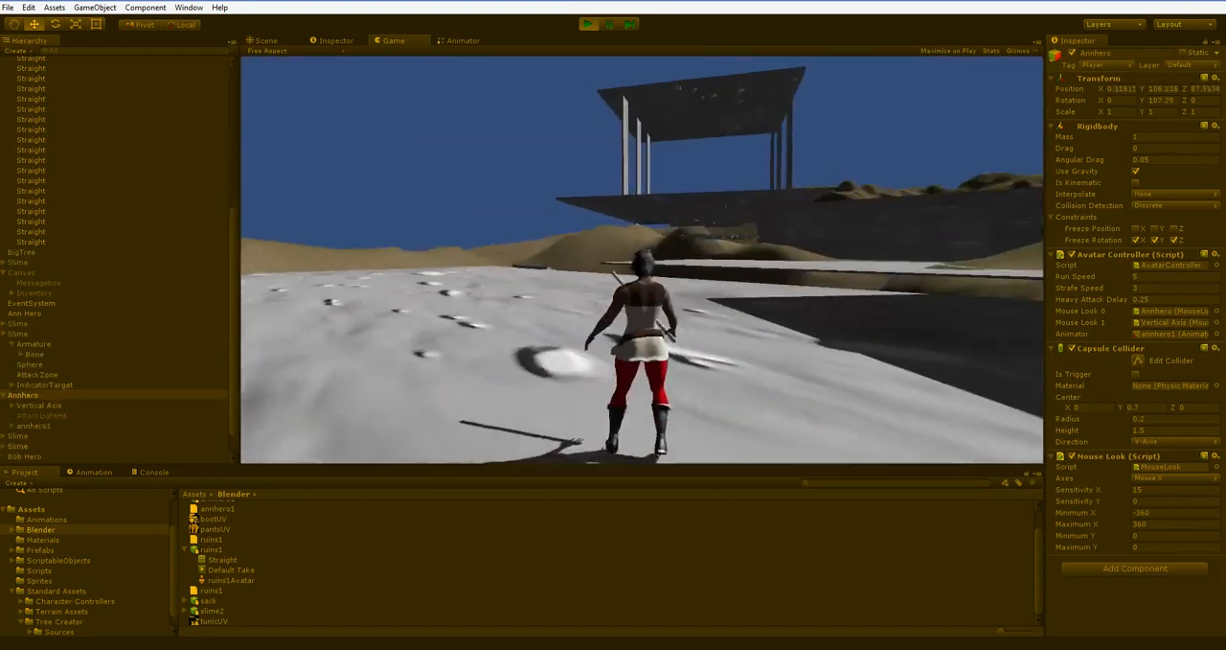